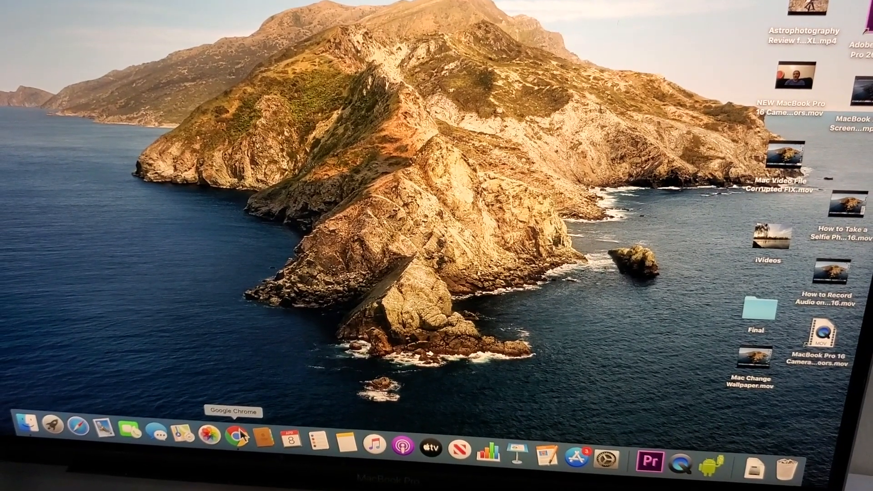
- Launch Google Chrome from the Dock
click(231, 432)
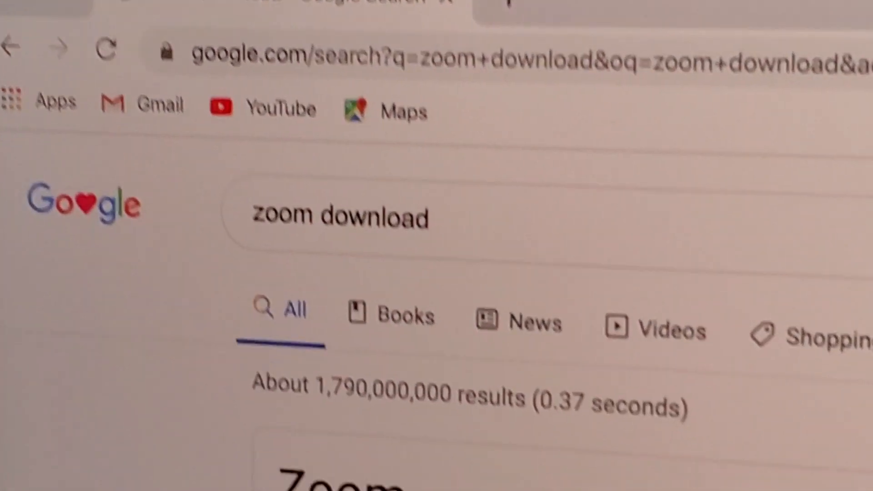
- Scroll the Google results for "zoom download" to the Zoom result
scroll(down, 3)
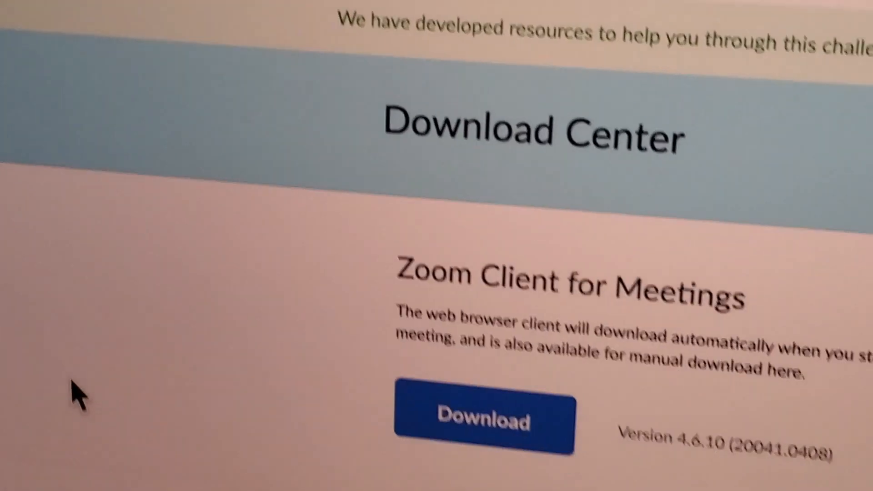
- Scroll the Download Center to Zoom Client for Meetings 4.6.10
scroll(down, 3)
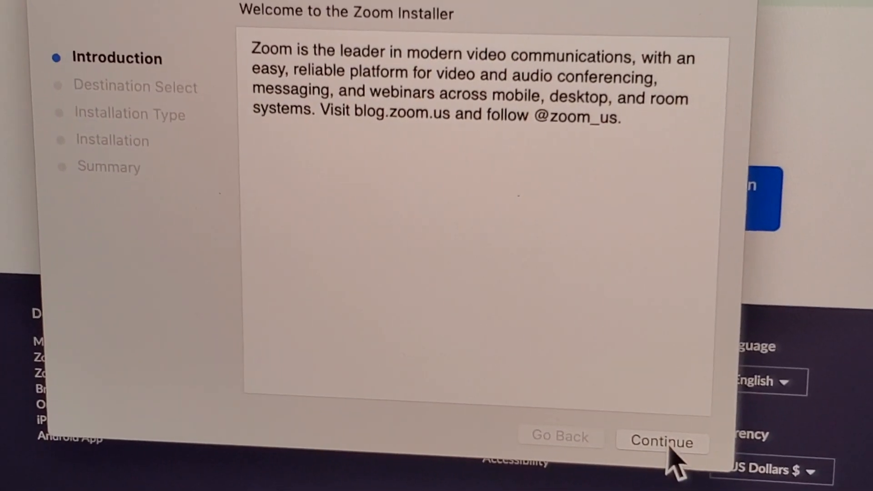
- Continue past the introduction and run the standard installation on Macintosh HD
click(662, 442)
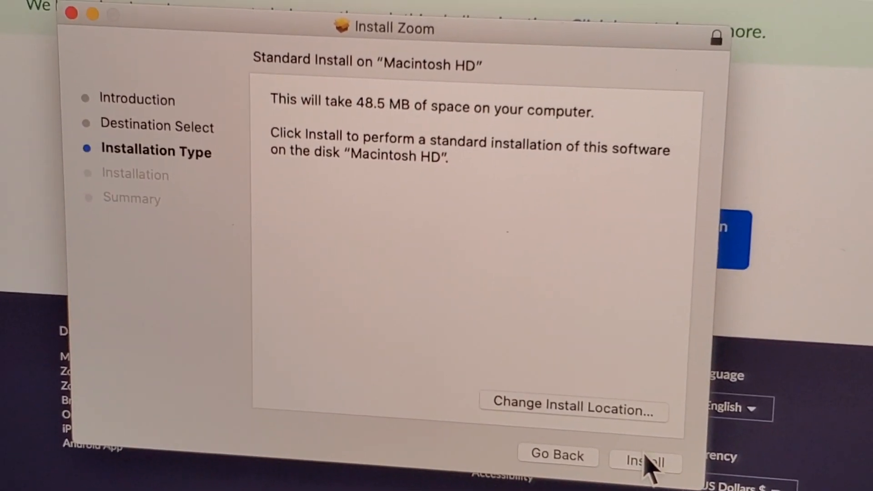
click(645, 461)
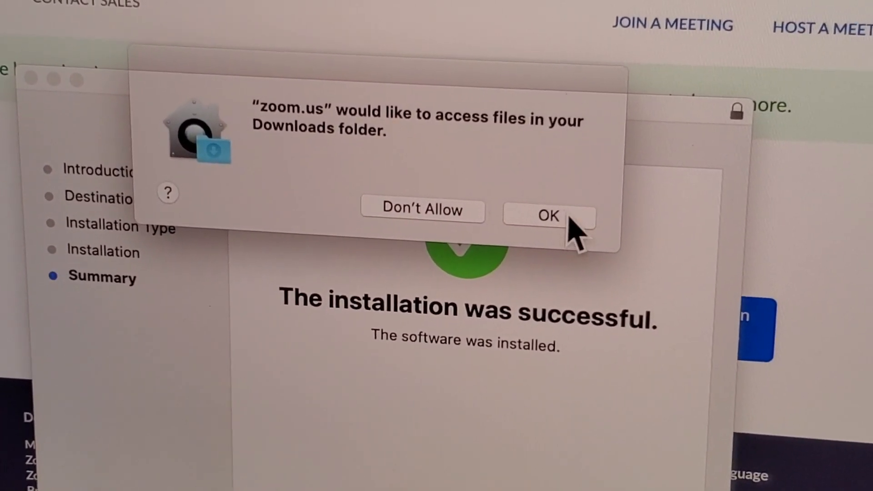
- Grant Zoom Downloads folder access and bring up the Sign In form
click(547, 216)
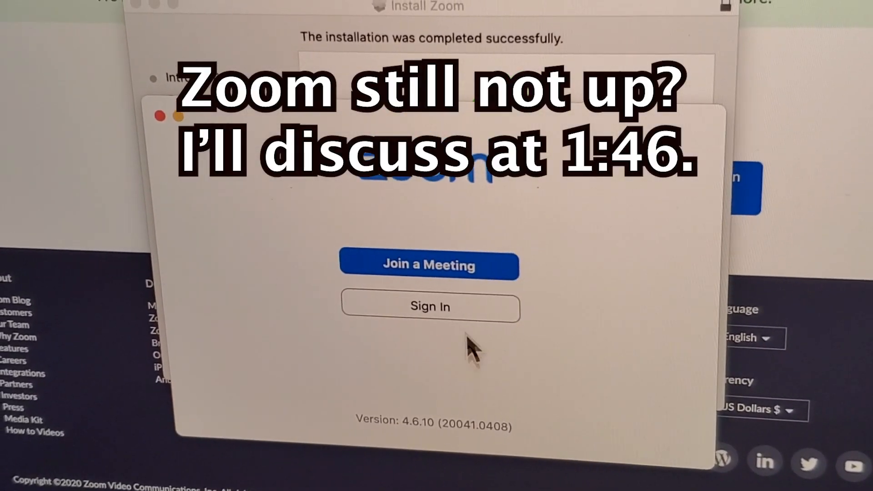
click(430, 306)
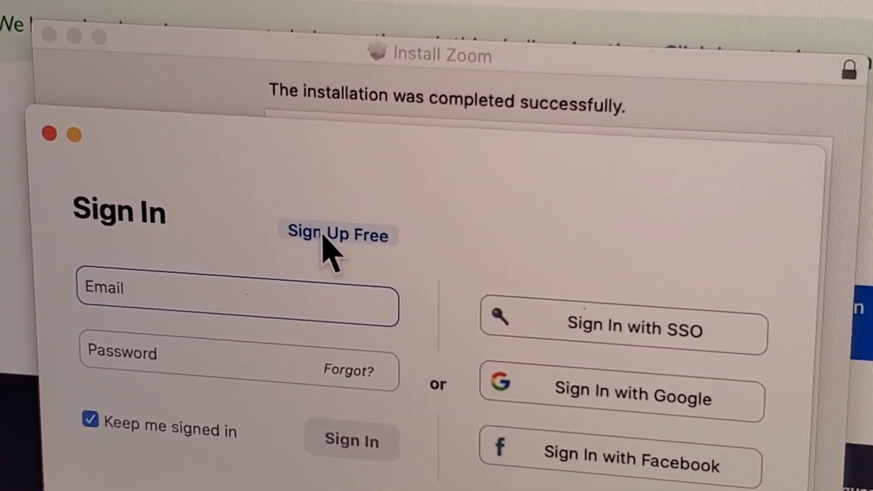
click(336, 234)
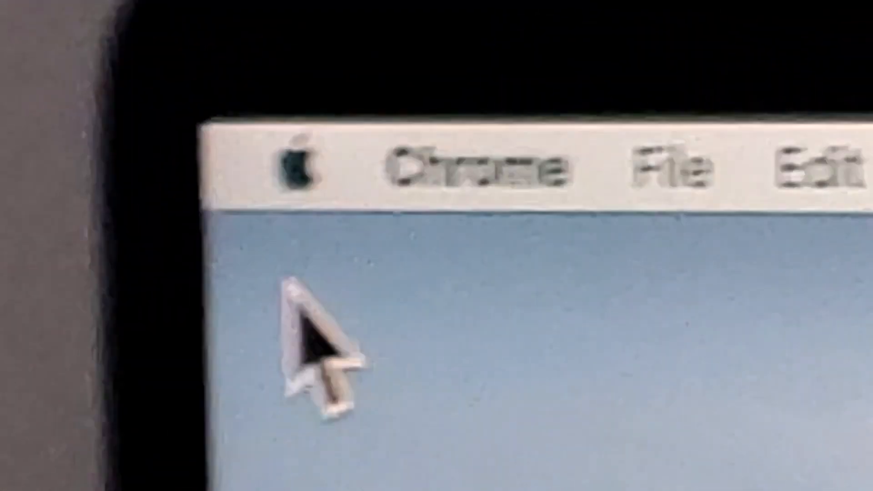
- Open the Security & Privacy pane from System Preferences
click(295, 167)
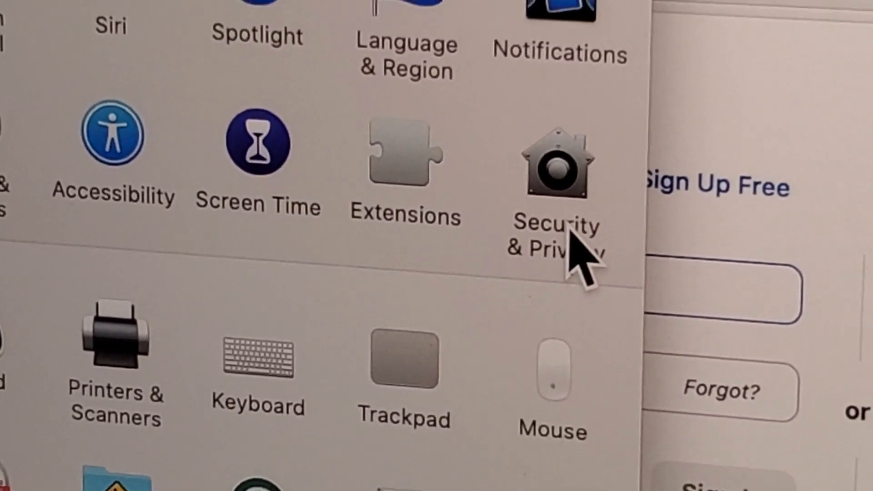
click(560, 166)
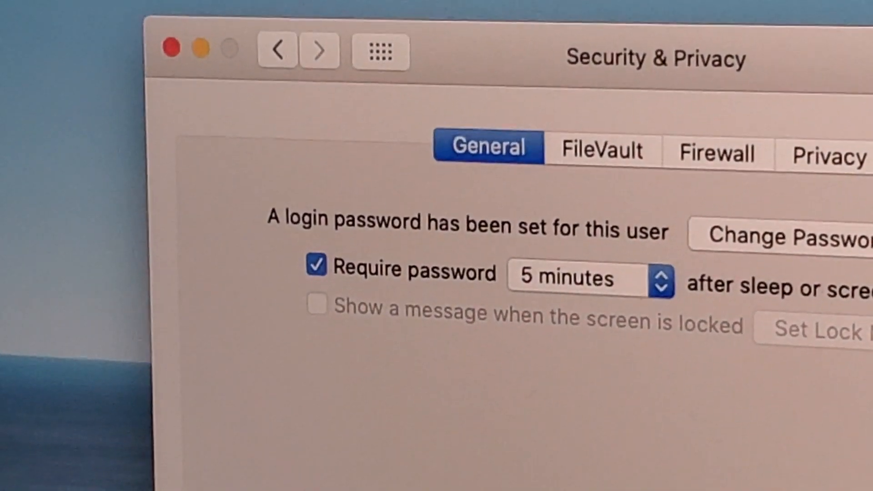
- Unlock settings and allow apps from the App Store and identified developers
scroll(down, 3)
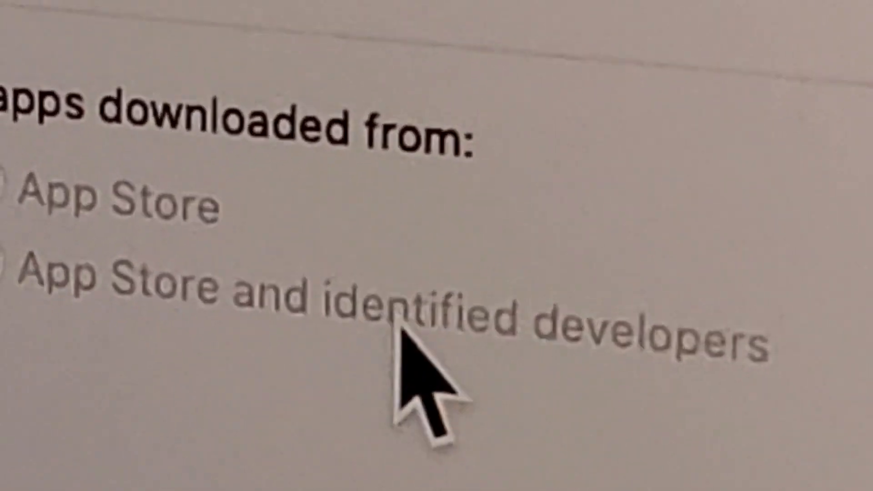
click(42, 206)
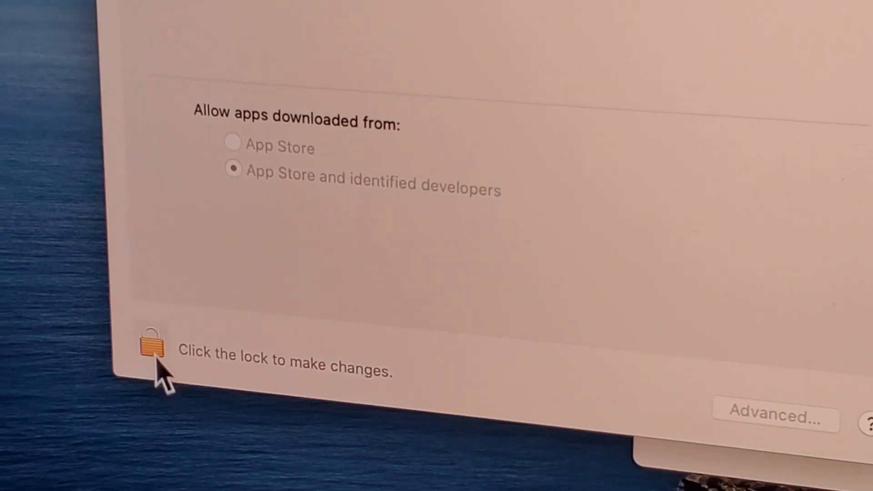
click(149, 347)
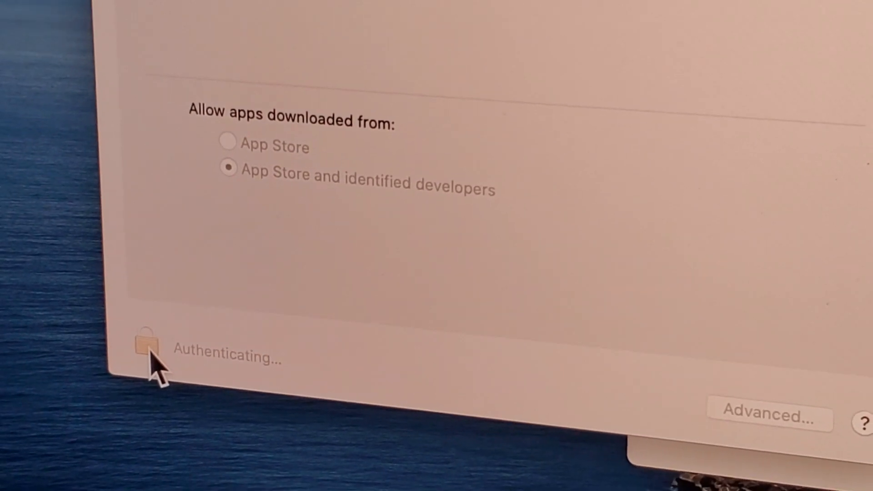
click(146, 342)
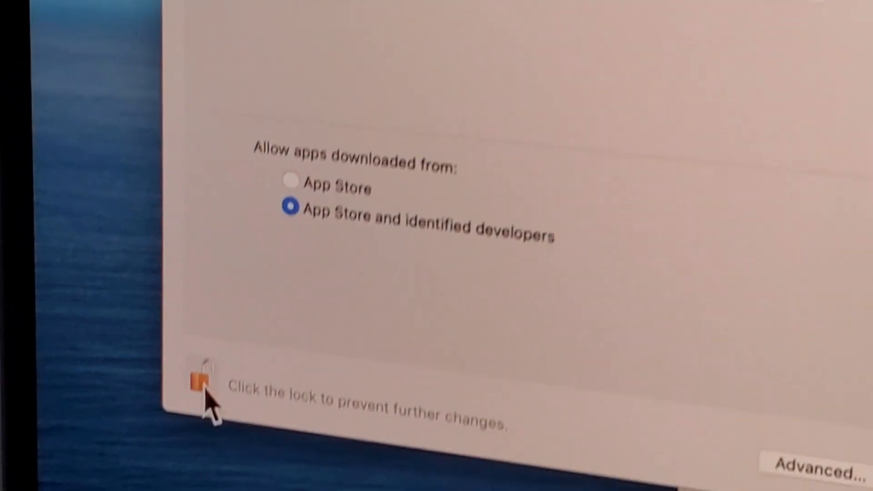